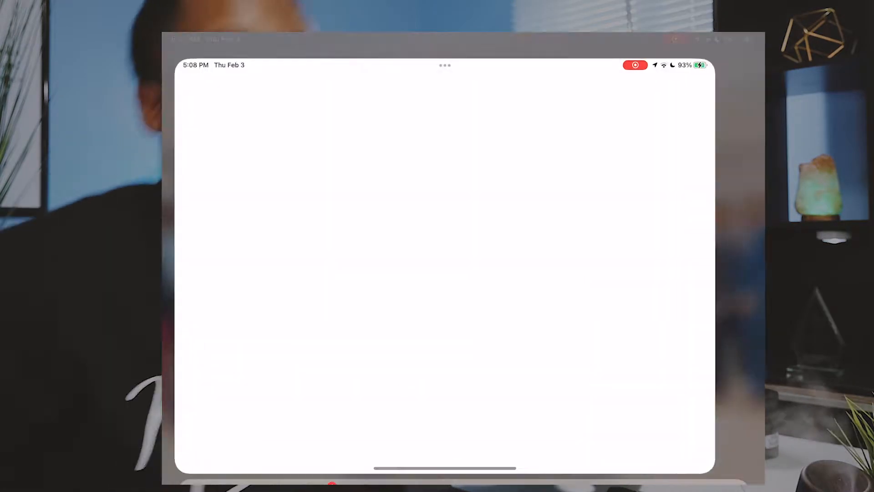
Search the App Store for 'anki' and launch AnkiMobile Flashcards from the results
text(a)
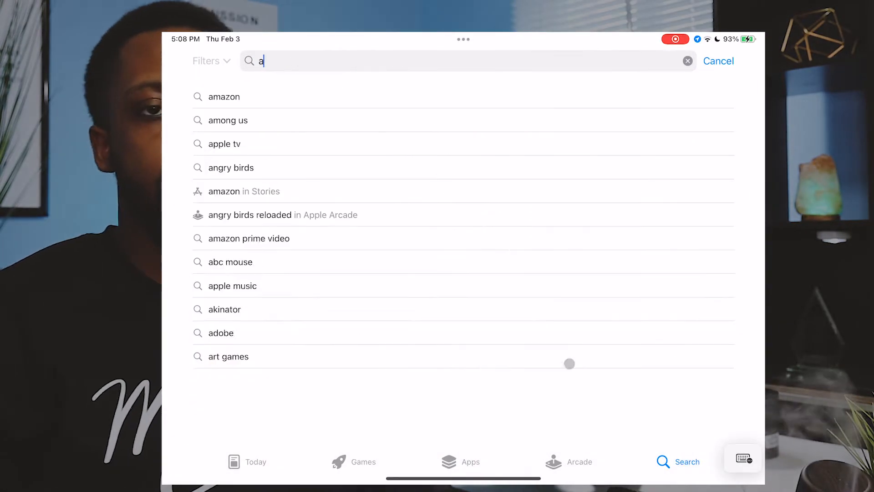
text(nki)
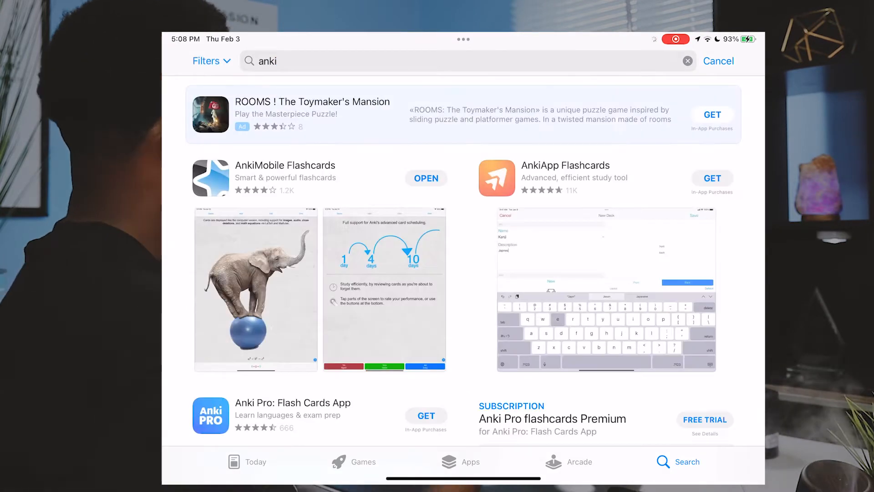
click(280, 165)
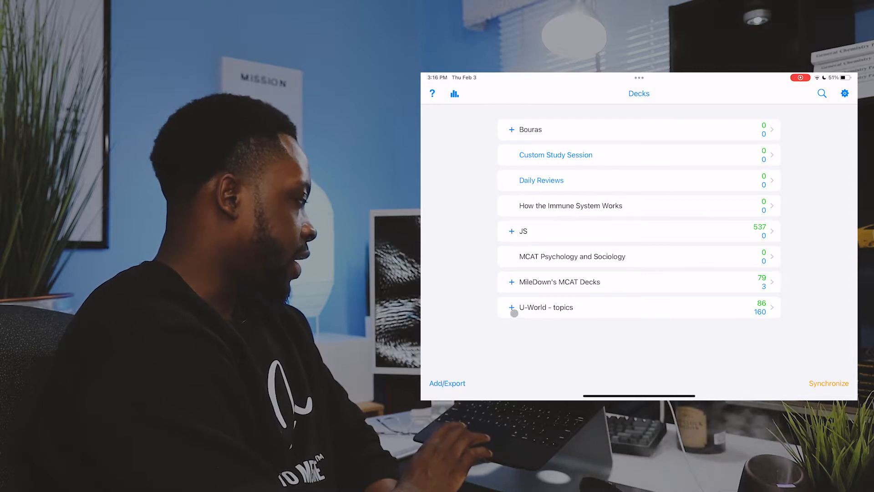
Expand U-World - topics and scroll through its subject subdecks
click(510, 307)
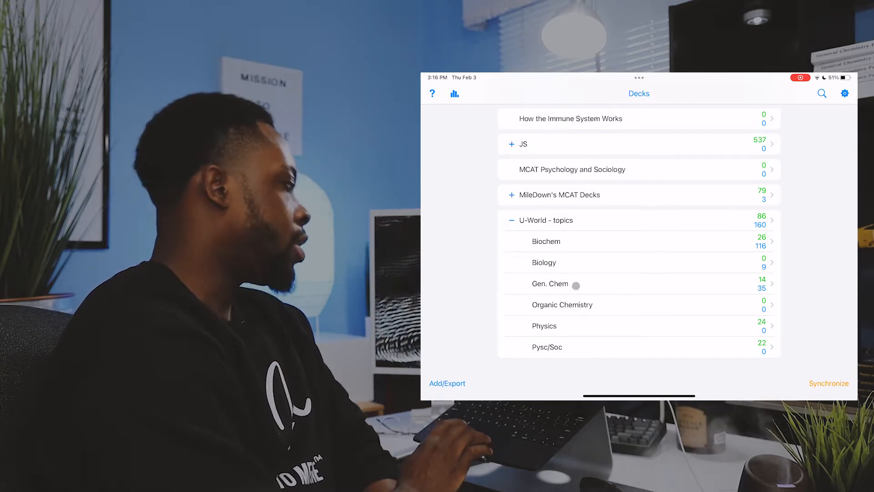
scroll(down, 3)
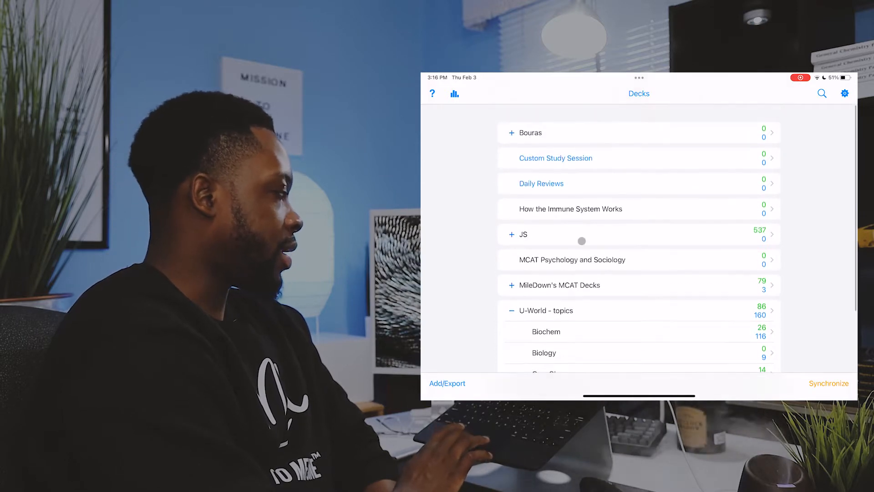
scroll(down, 3)
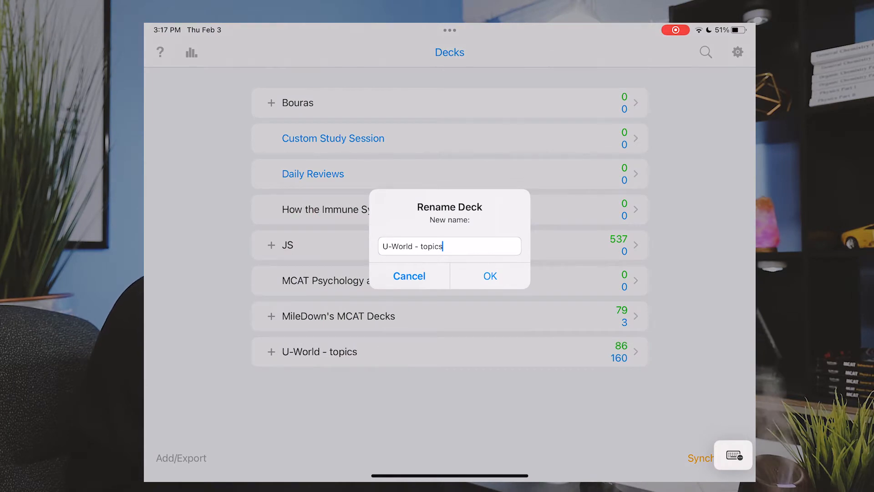
Copy the U-World - topics name from the rename field, then start adding an empty deck
double_click(412, 246)
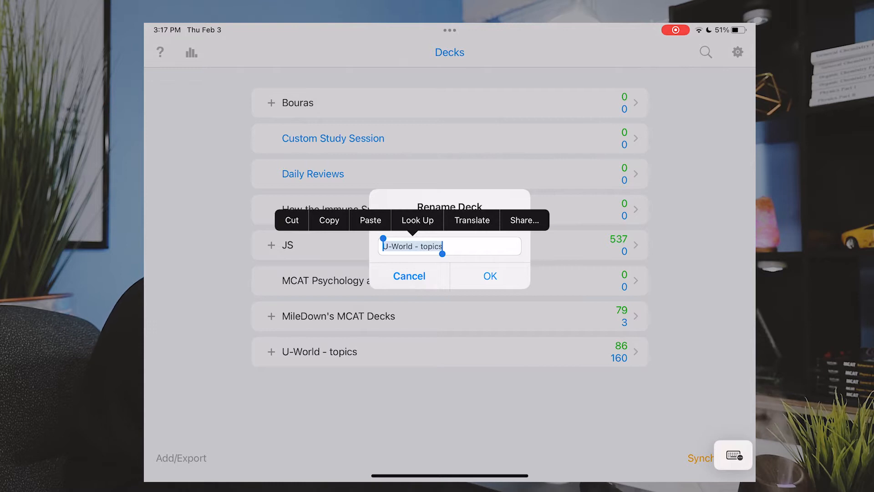
click(409, 276)
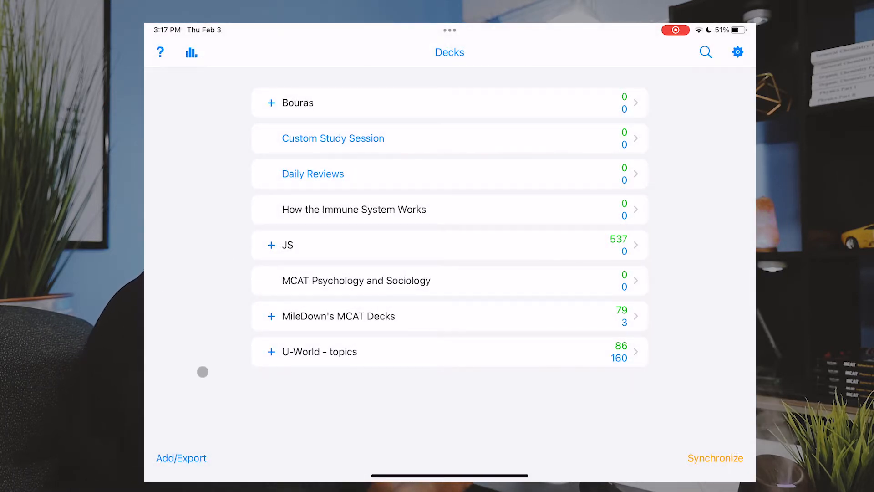
click(181, 458)
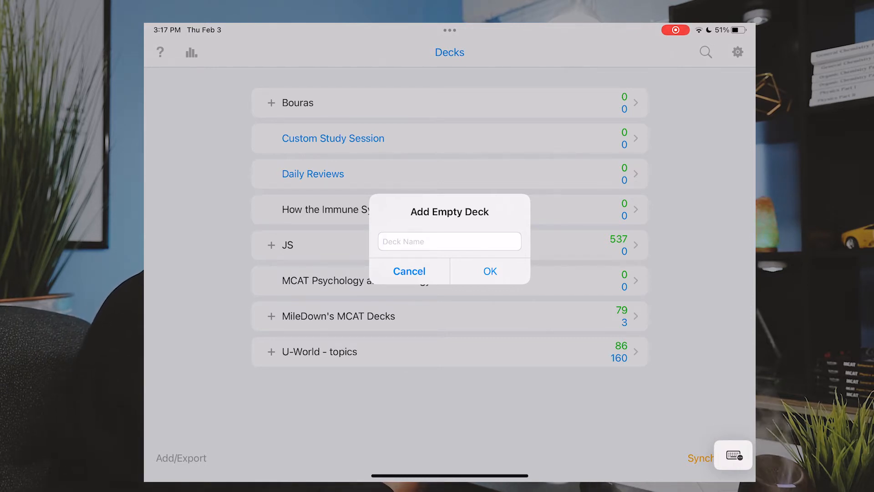
Name the new deck 'U-World - topics::Test Deck For Video' and confirm its creation
text(U-World - topics)
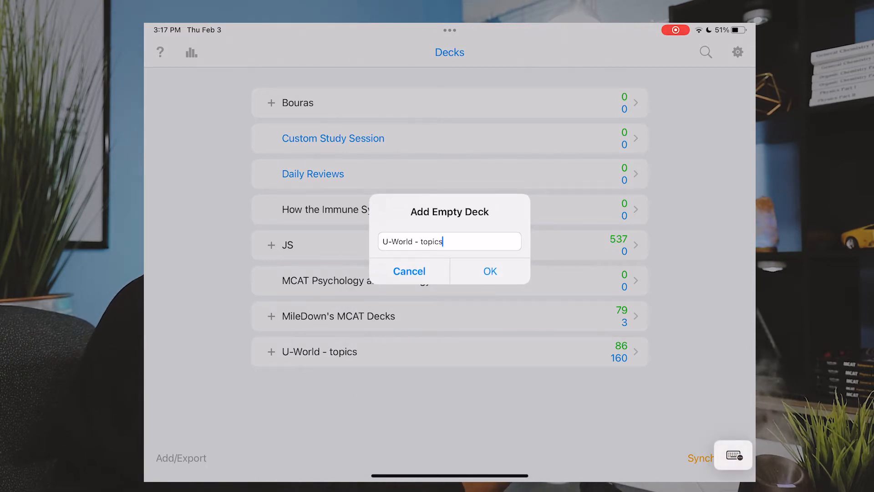
text(::)
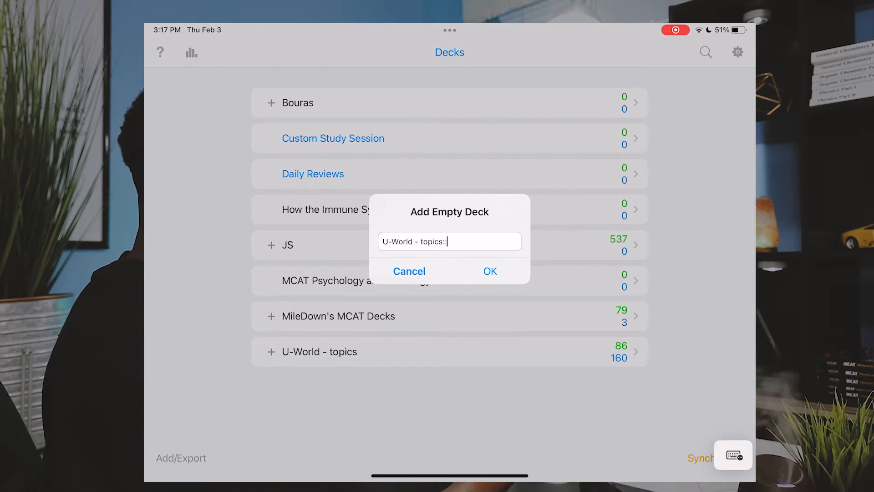
text(Test Deck)
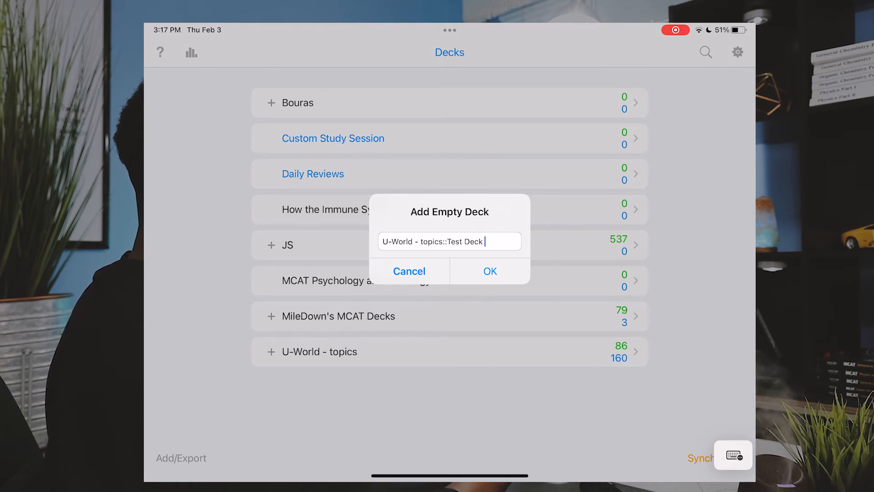
text(For Video)
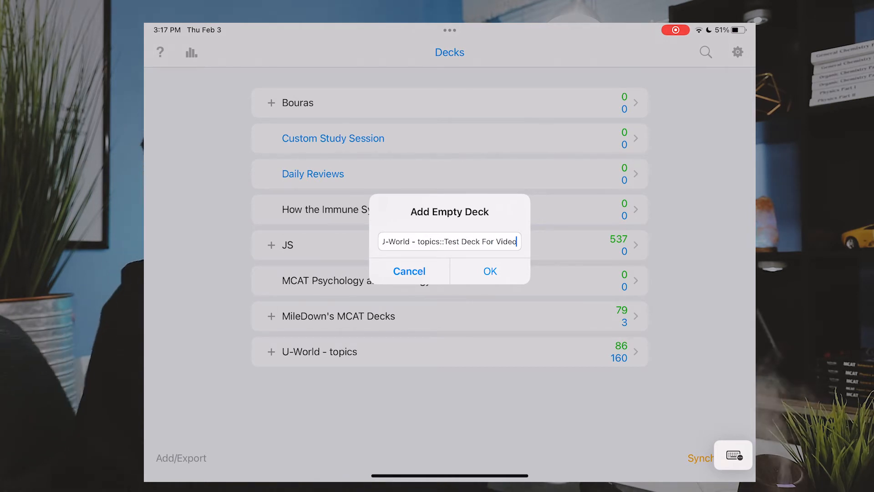
click(409, 271)
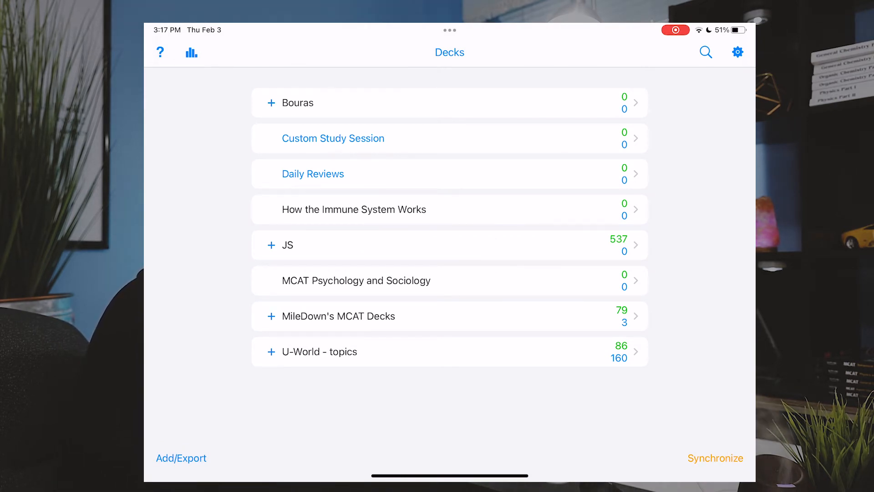
Expand U-World - topics and scroll to confirm Test Deck For Video appears among its subdecks
click(270, 351)
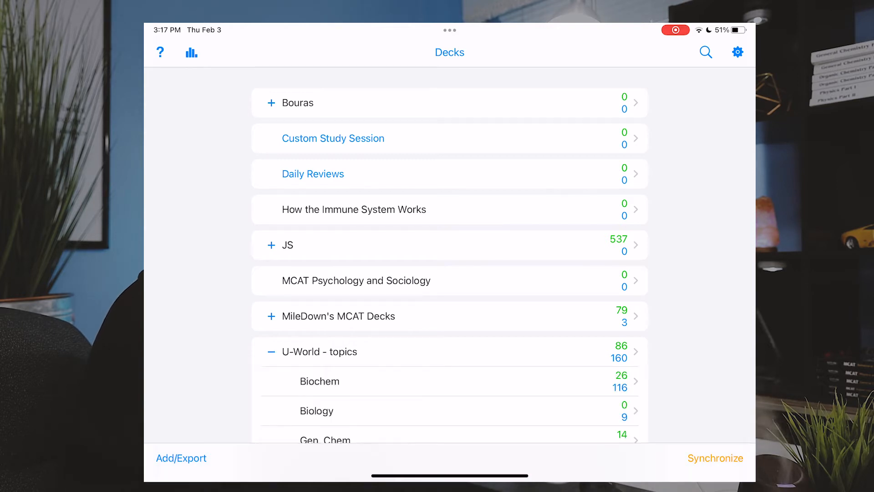
scroll(down, 3)
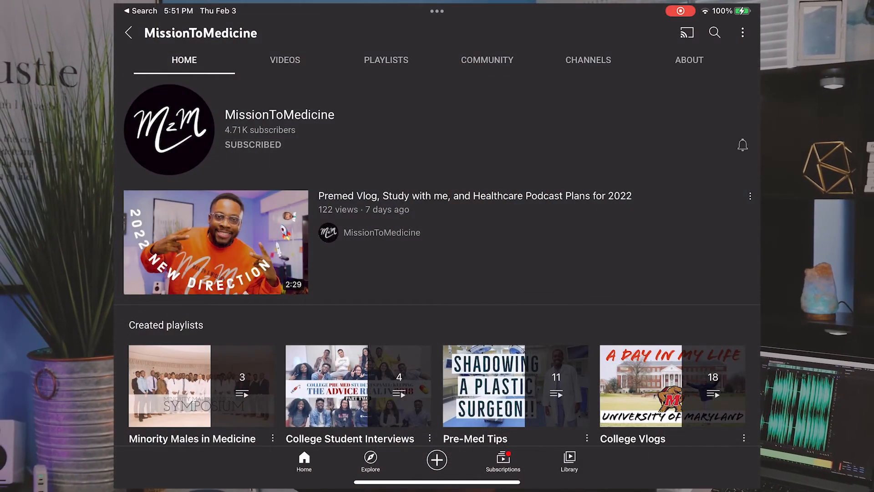
Show the All / Personalized / None notification choices for the MissionToMedicine channel
click(742, 145)
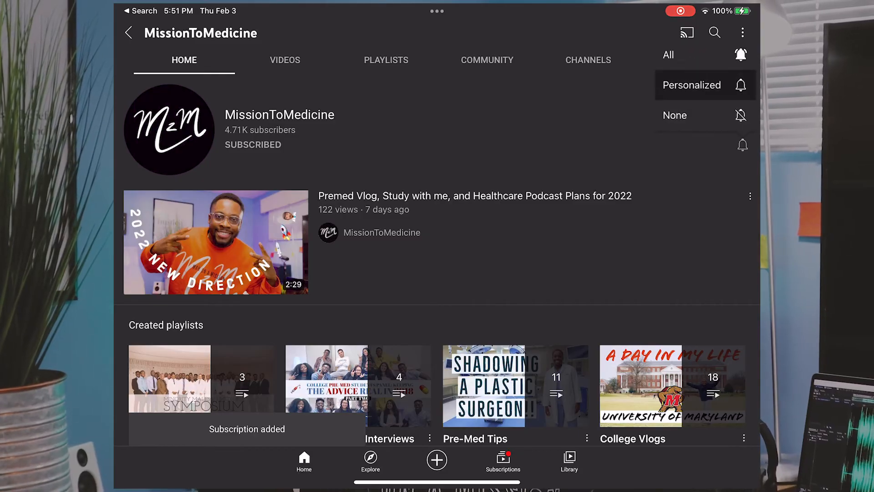